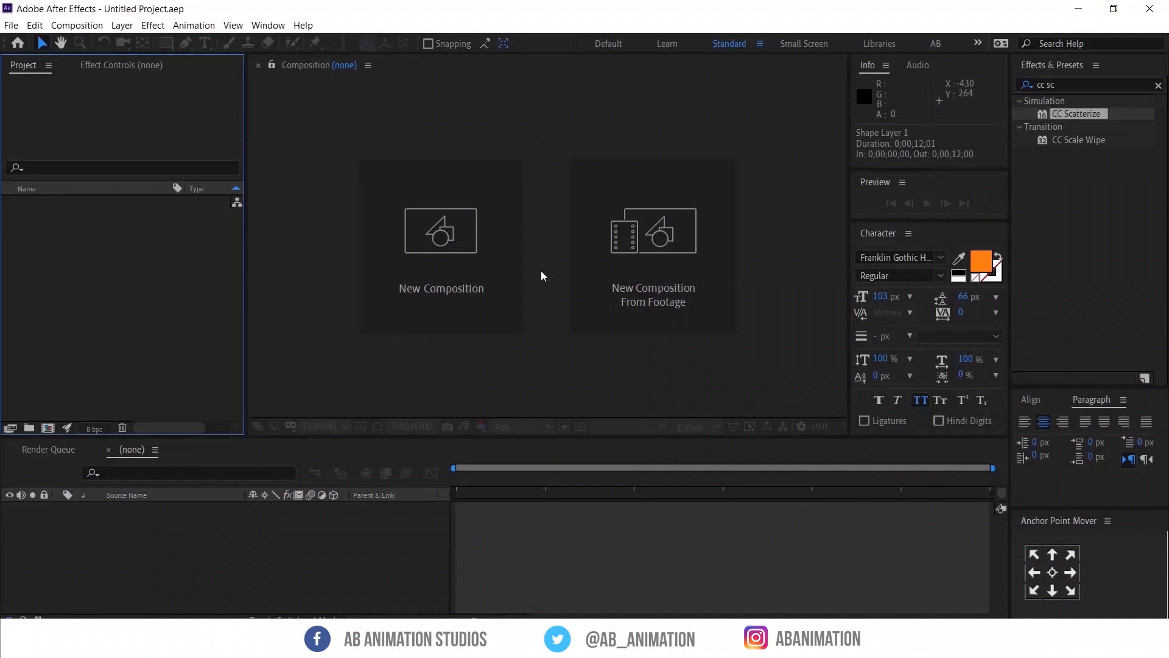
{"action": "mouse_move", "coordinate": [158, 309]}
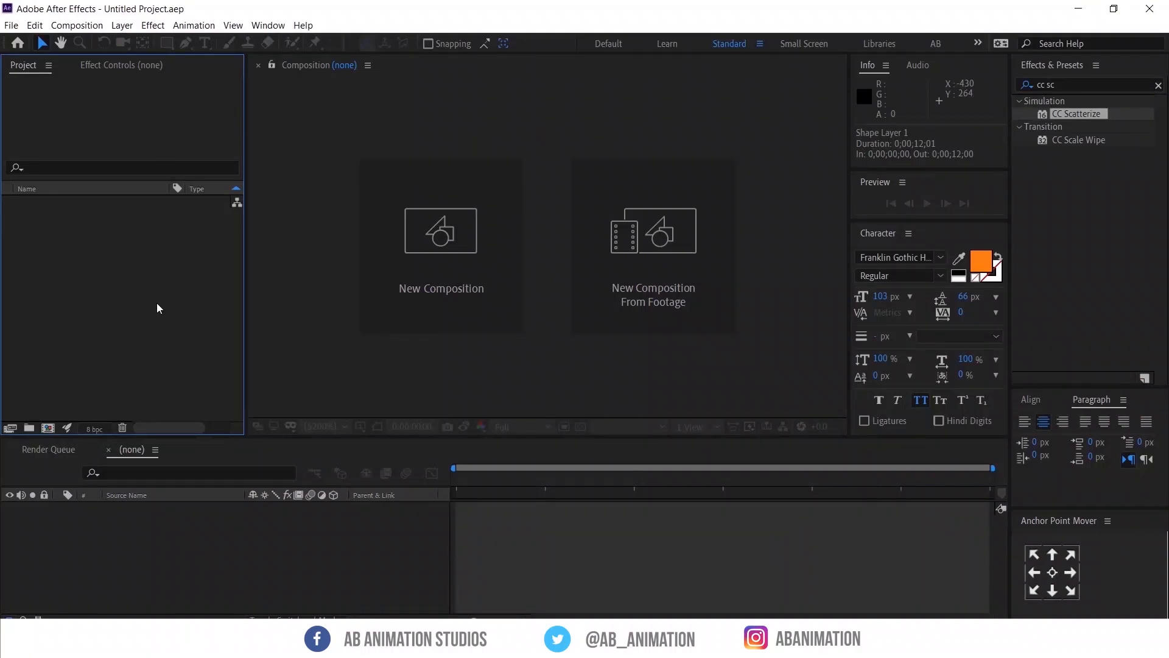
- Clear the Effects & Presets search box to list every effect category
{"action": "left_click", "coordinate": [1158, 85]}
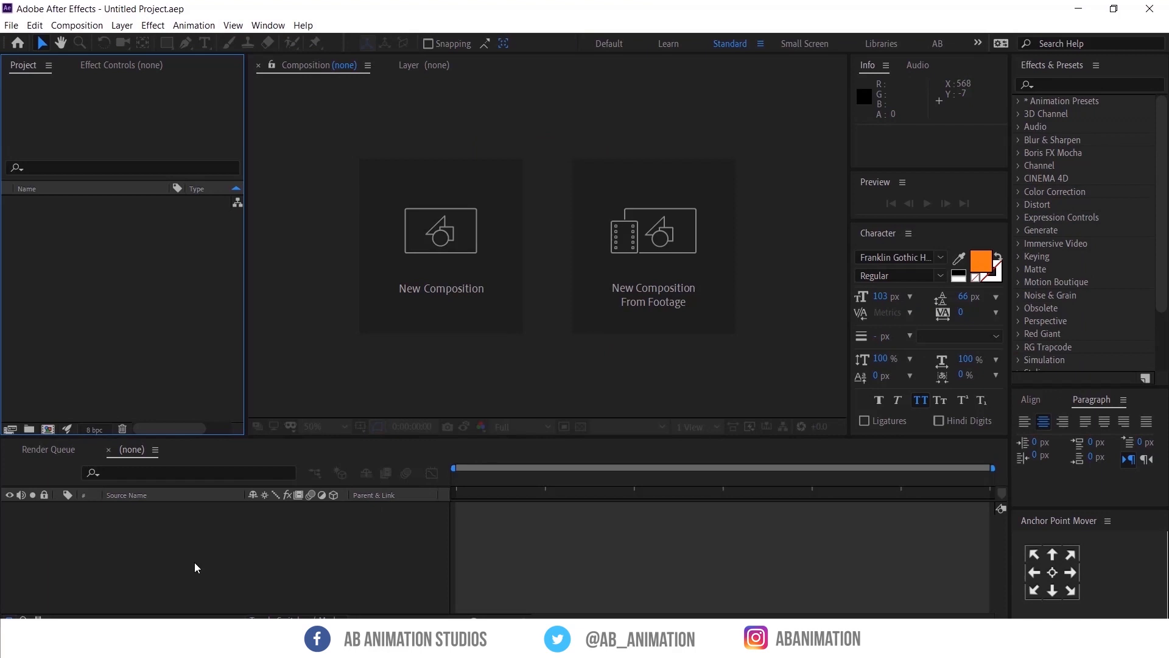
{"action": "mouse_move", "coordinate": [148, 610]}
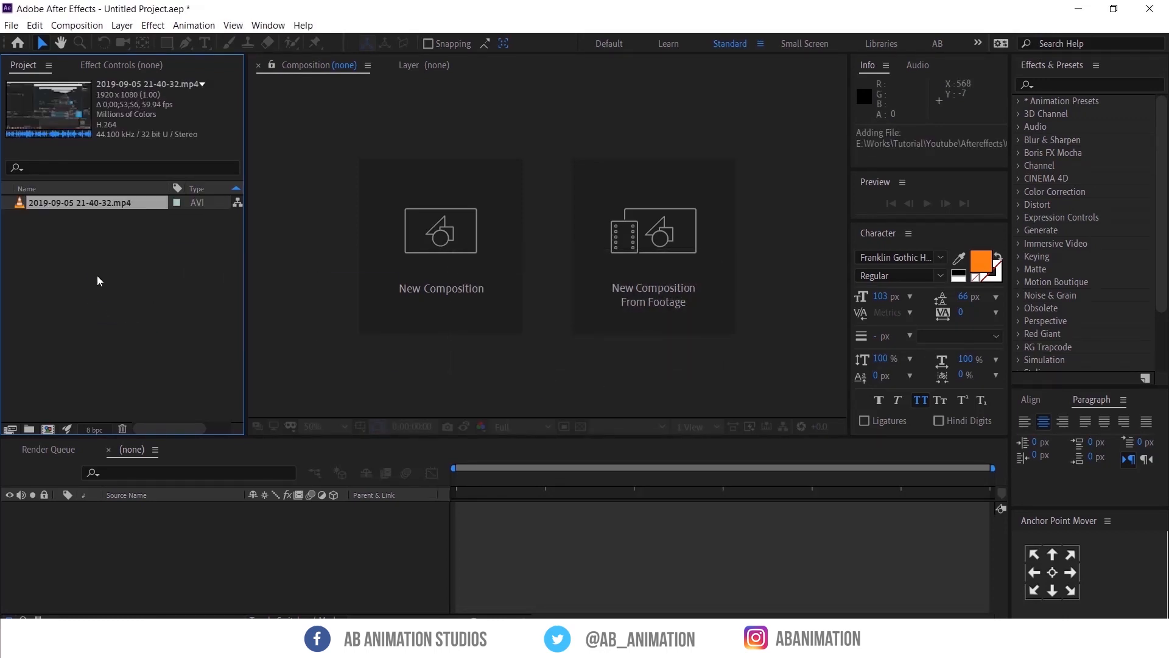
{"action": "mouse_move", "coordinate": [83, 228]}
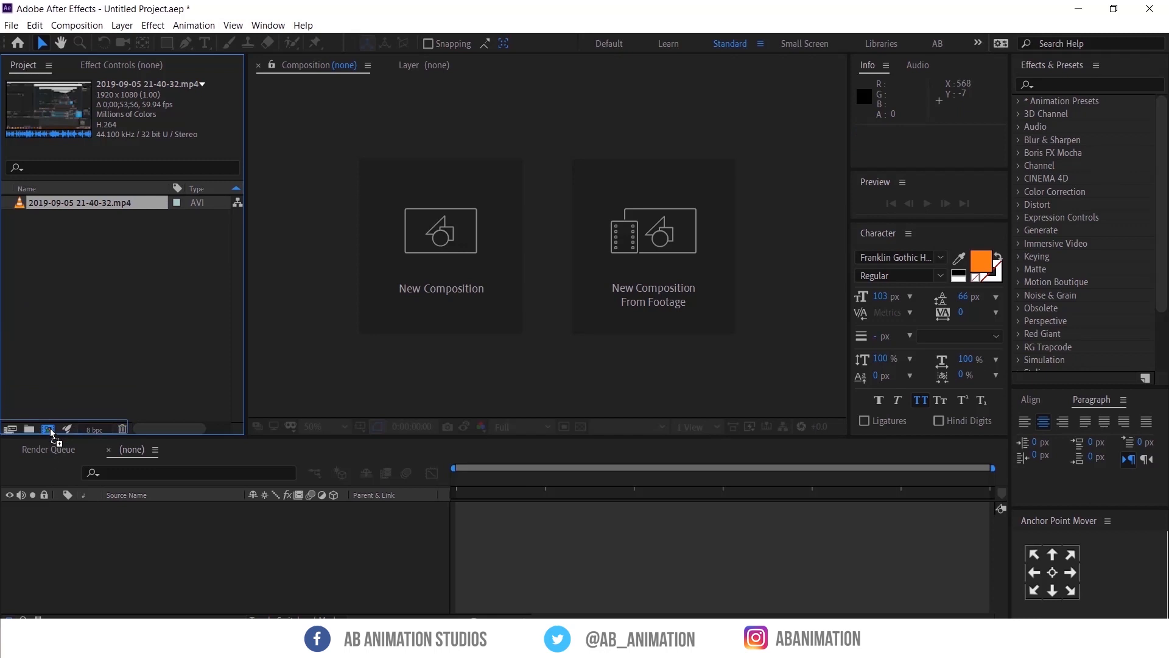
- Create a new composition from the recorded footage clip
{"action": "left_click", "coordinate": [49, 429]}
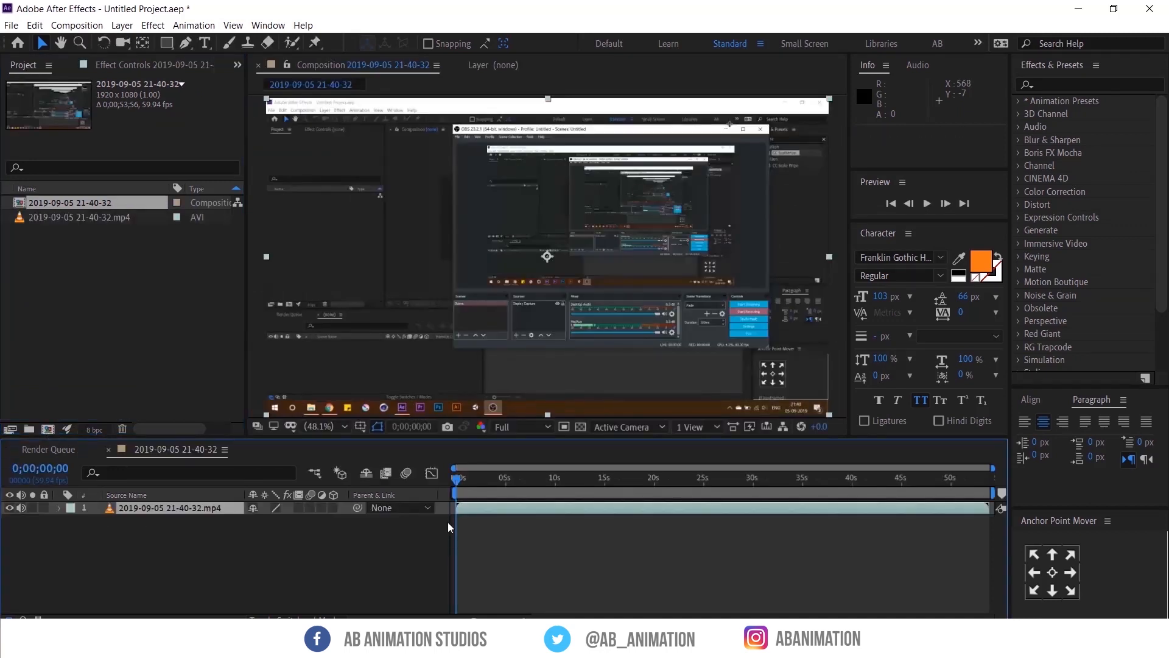
{"action": "left_click", "coordinate": [755, 483]}
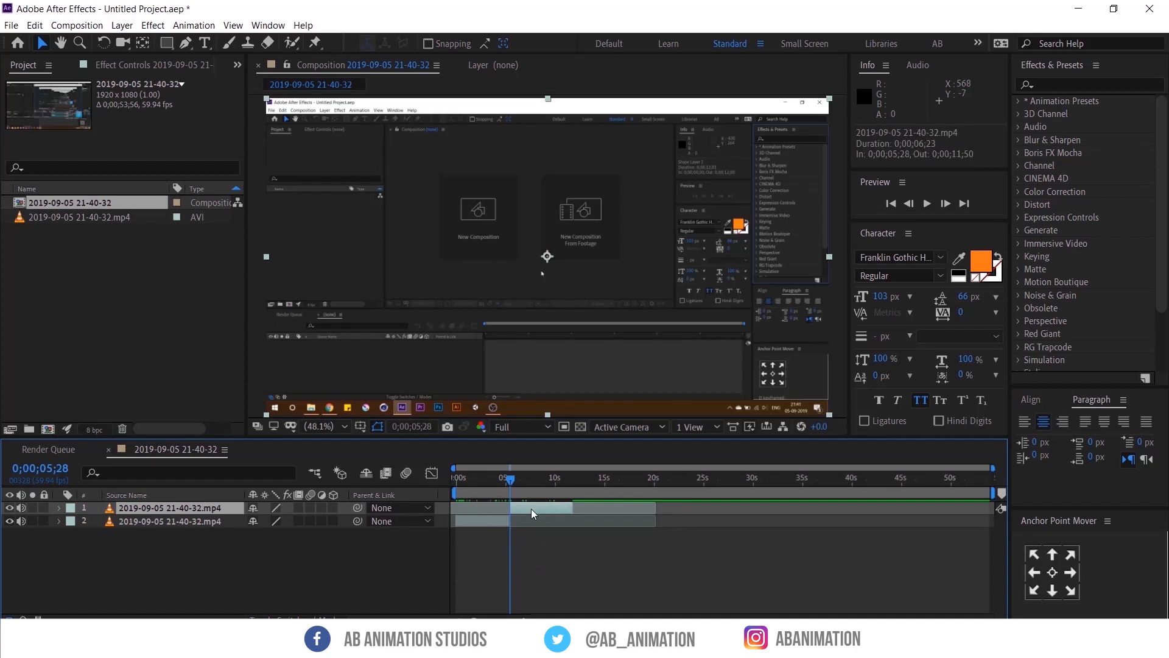
- Apply Time > Freeze Frame to the top footage layer
{"action": "right_click", "coordinate": [533, 513]}
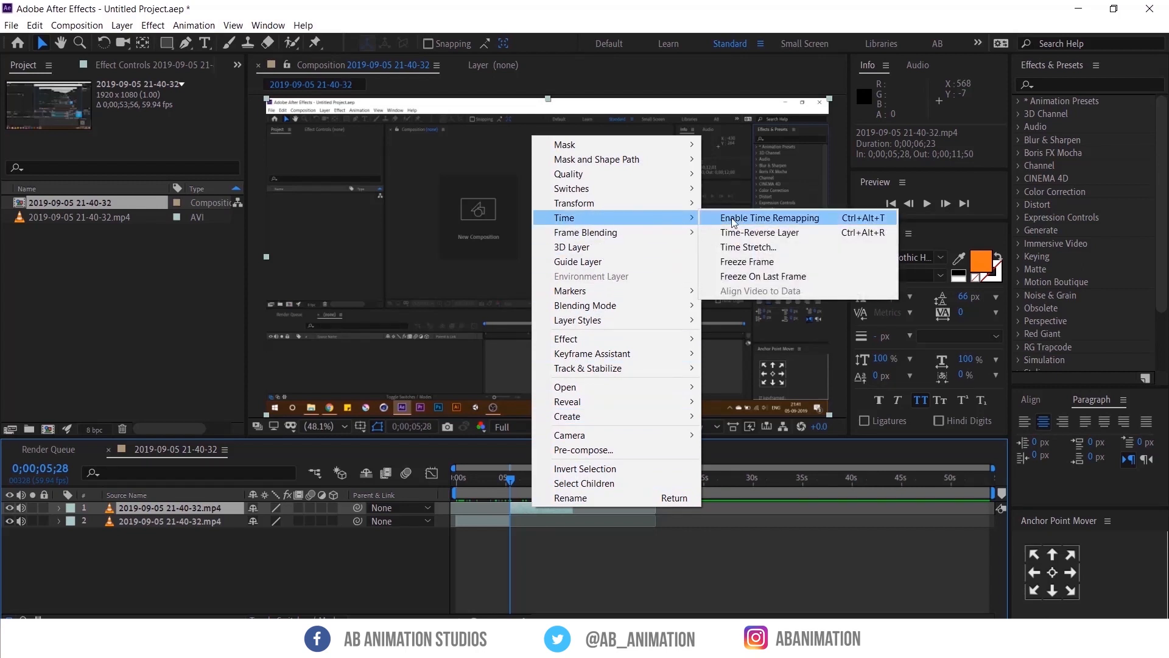
{"action": "mouse_move", "coordinate": [747, 262]}
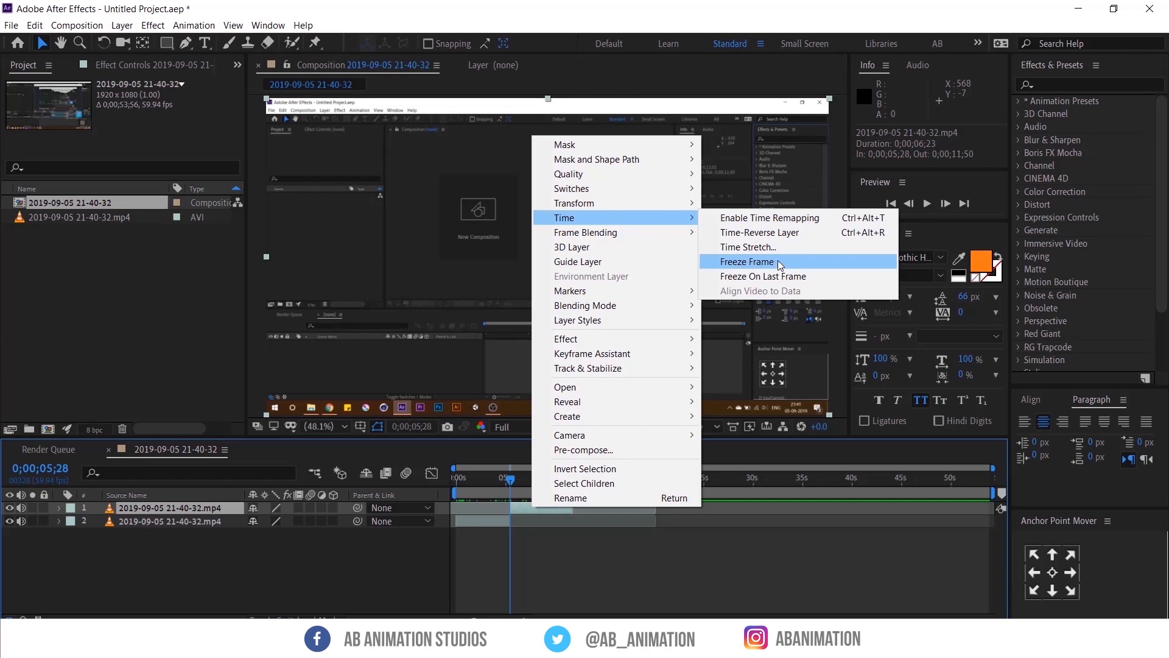
{"action": "left_click", "coordinate": [748, 262]}
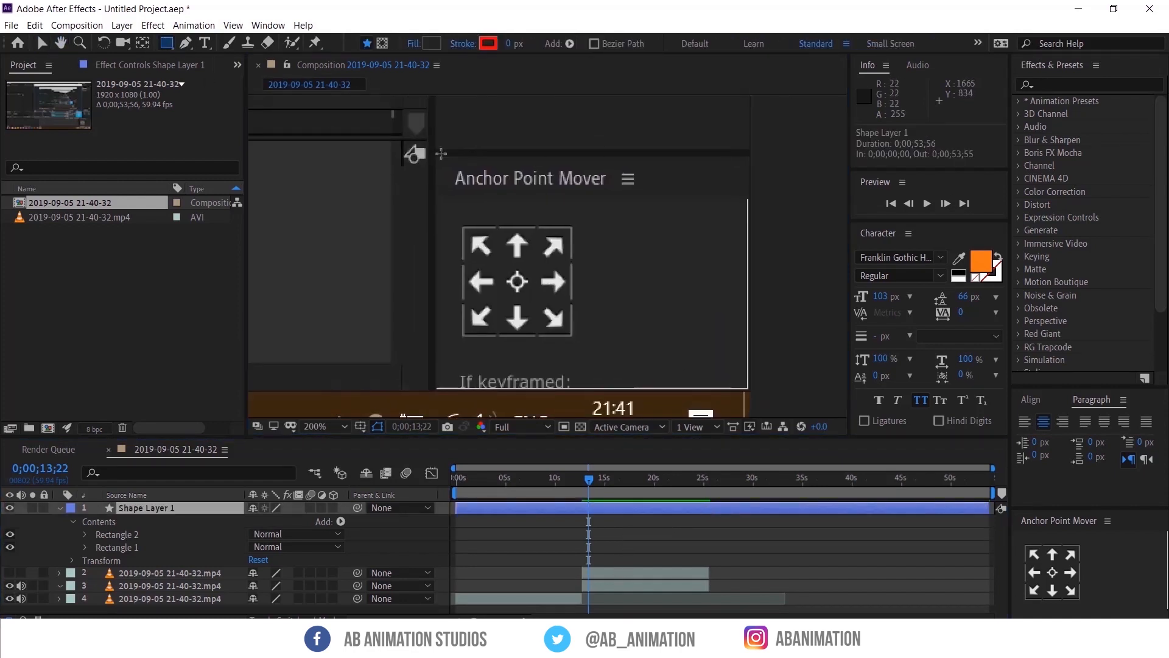
- Draw a rectangle shape over an area of the recorded interface
{"action": "left_click_drag", "start_coordinate": [440, 158], "coordinate": [734, 388]}
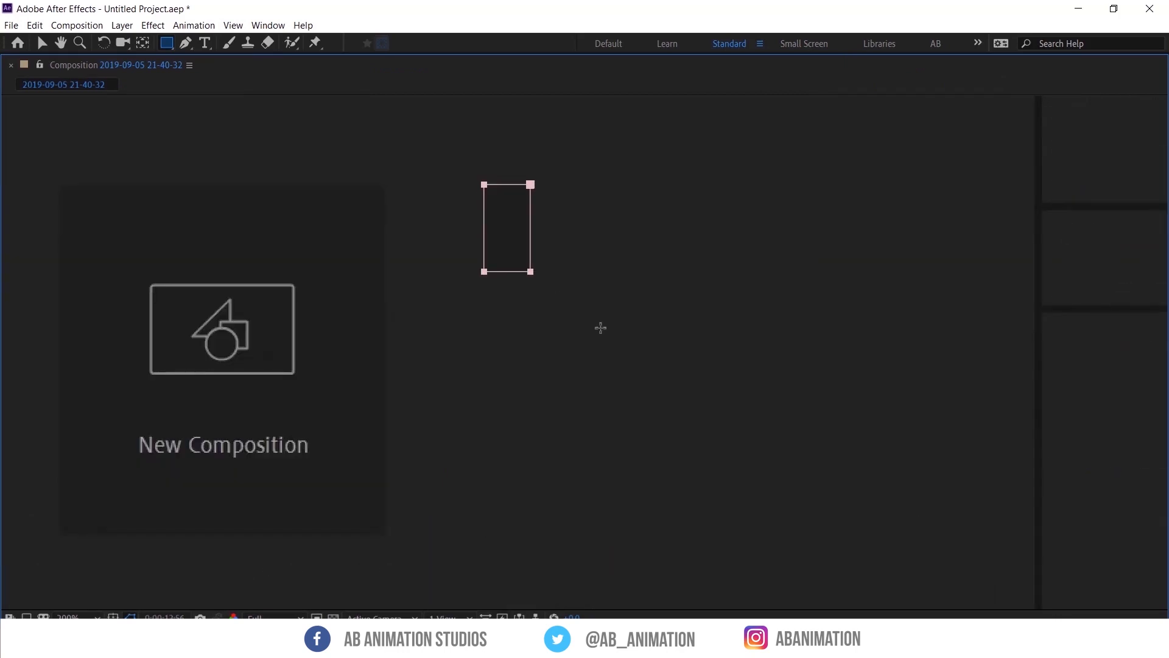
- Draw a rectangular mask around the selection arrow toolbar icon
{"action": "left_click_drag", "start_coordinate": [531, 269], "coordinate": [813, 547]}
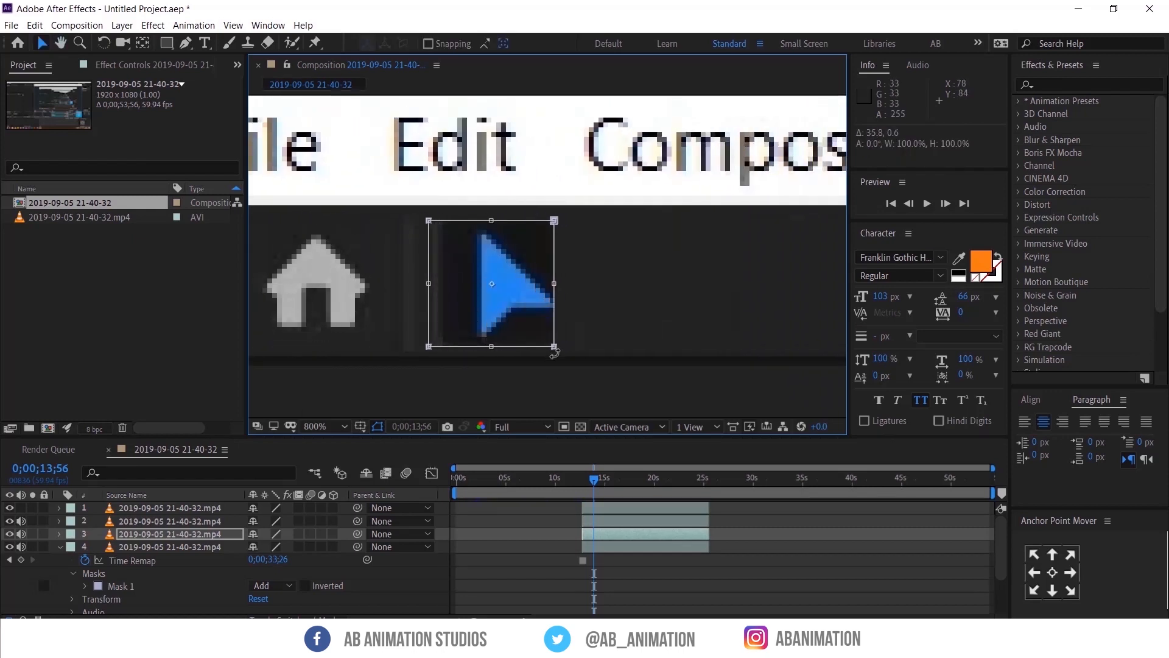
- Fit the mask to the arrow icon, then mask copies onto the hand and other icons
{"action": "left_click_drag", "start_coordinate": [555, 352], "coordinate": [587, 357]}
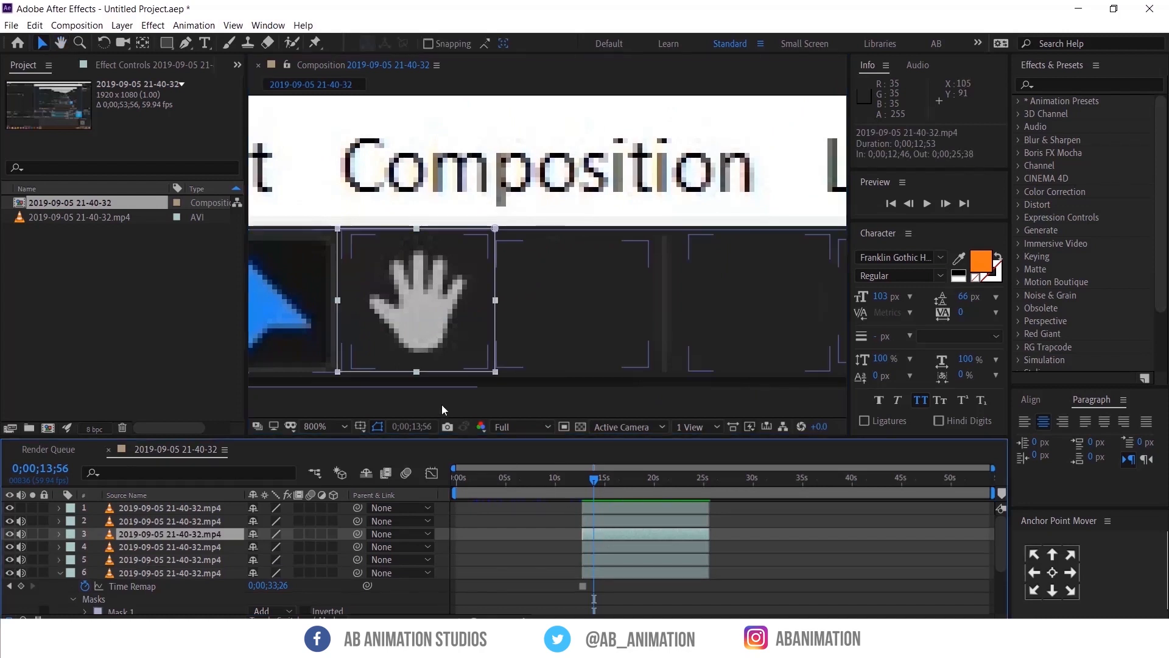
{"action": "left_click_drag", "start_coordinate": [416, 298], "coordinate": [588, 298]}
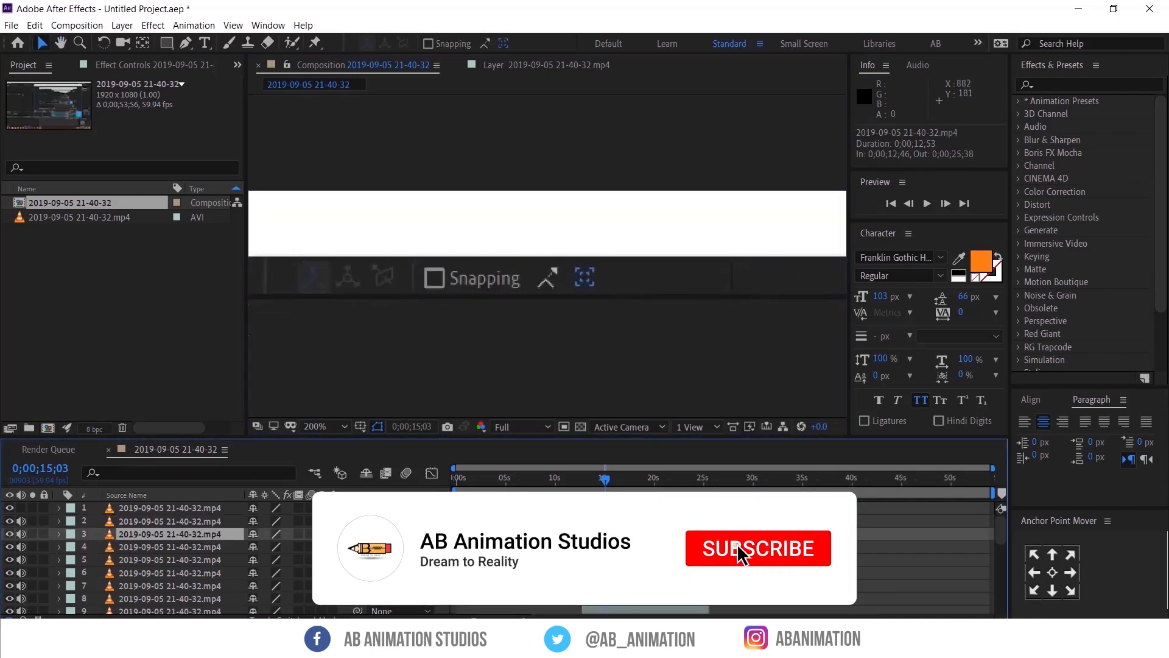
{"action": "left_click", "coordinate": [759, 548]}
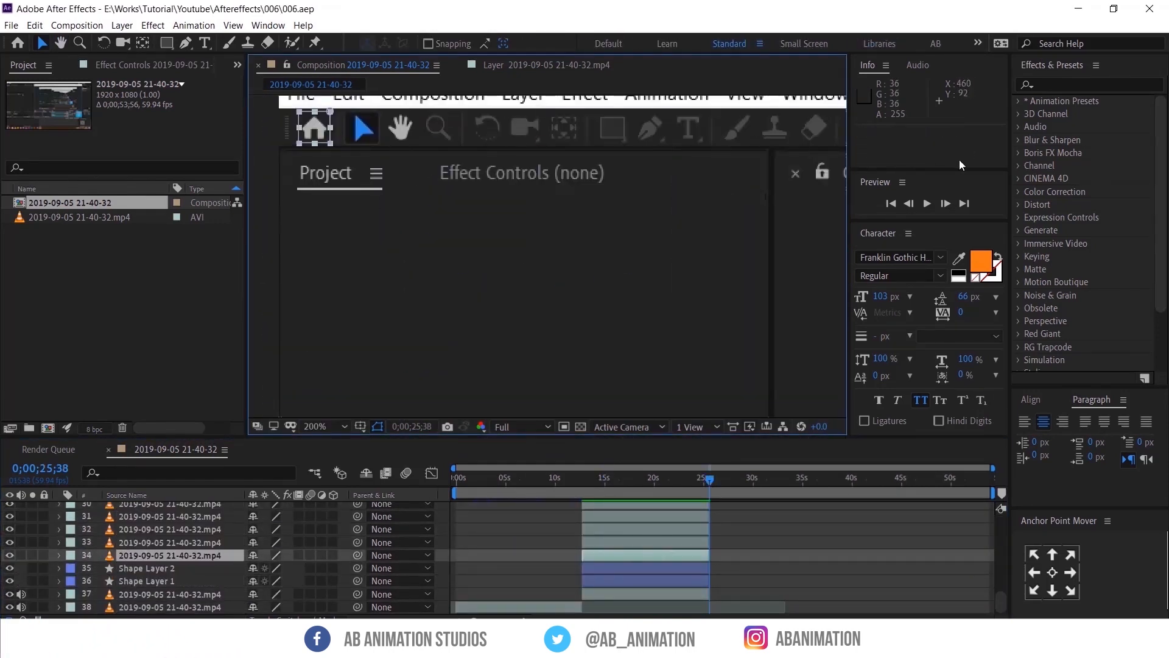
- Apply CC Scatterize from a 'cc' search and keyframe Scatter at zero
{"action": "type", "text": "cc sc"}
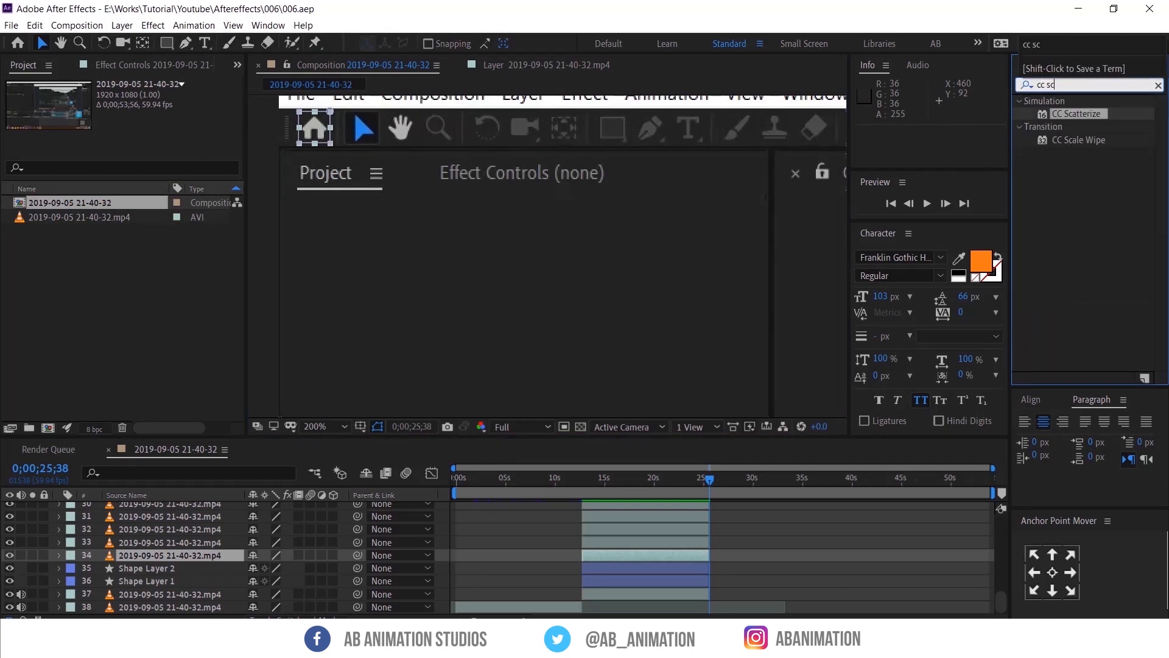
{"action": "double_click", "coordinate": [1077, 114]}
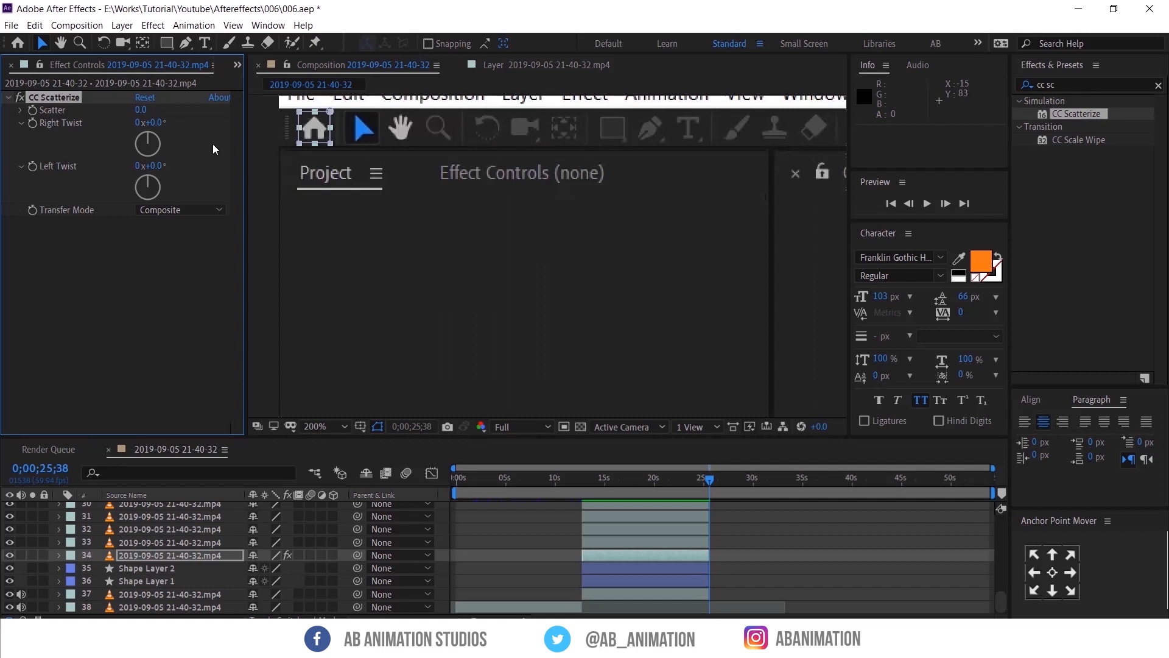
{"action": "left_click_drag", "start_coordinate": [140, 109], "coordinate": [163, 109]}
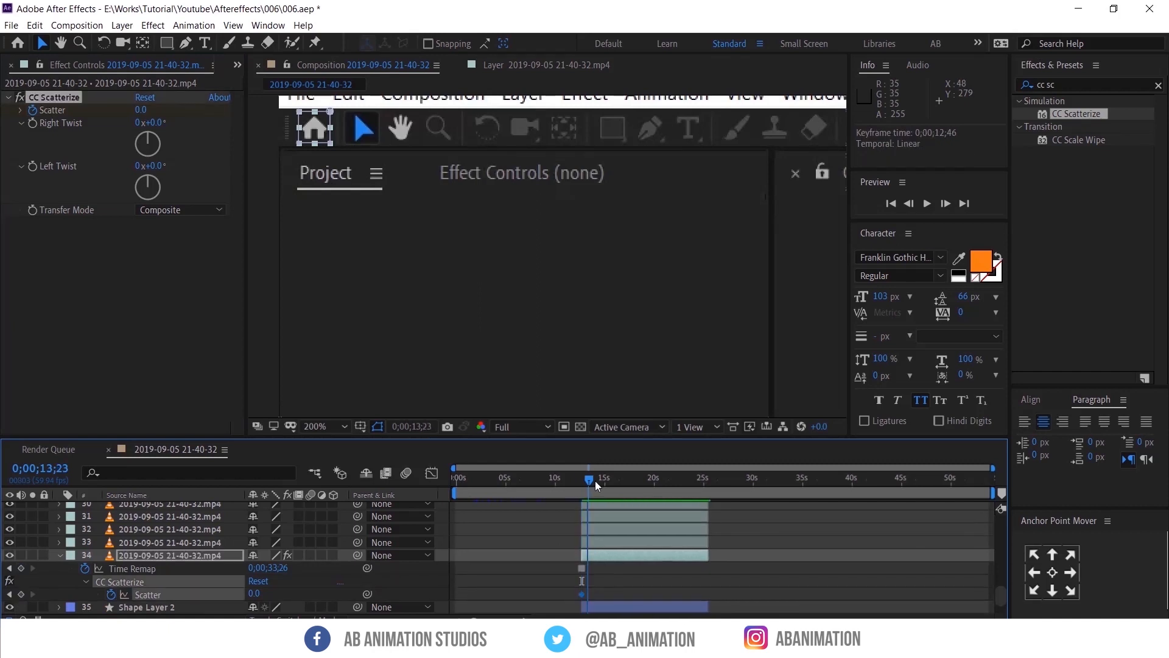
- Add later Scatter and Opacity keyframes so the icon scatters and fades, then copy them
{"action": "left_click_drag", "start_coordinate": [589, 478], "coordinate": [604, 477]}
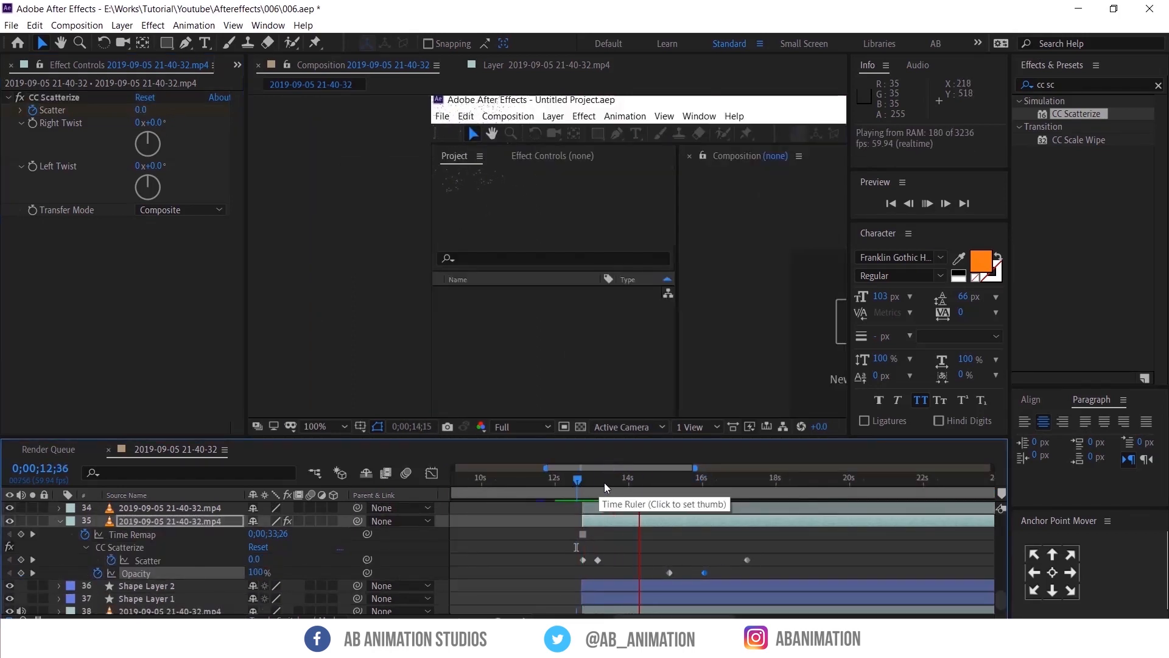
{"action": "left_click", "coordinate": [660, 477]}
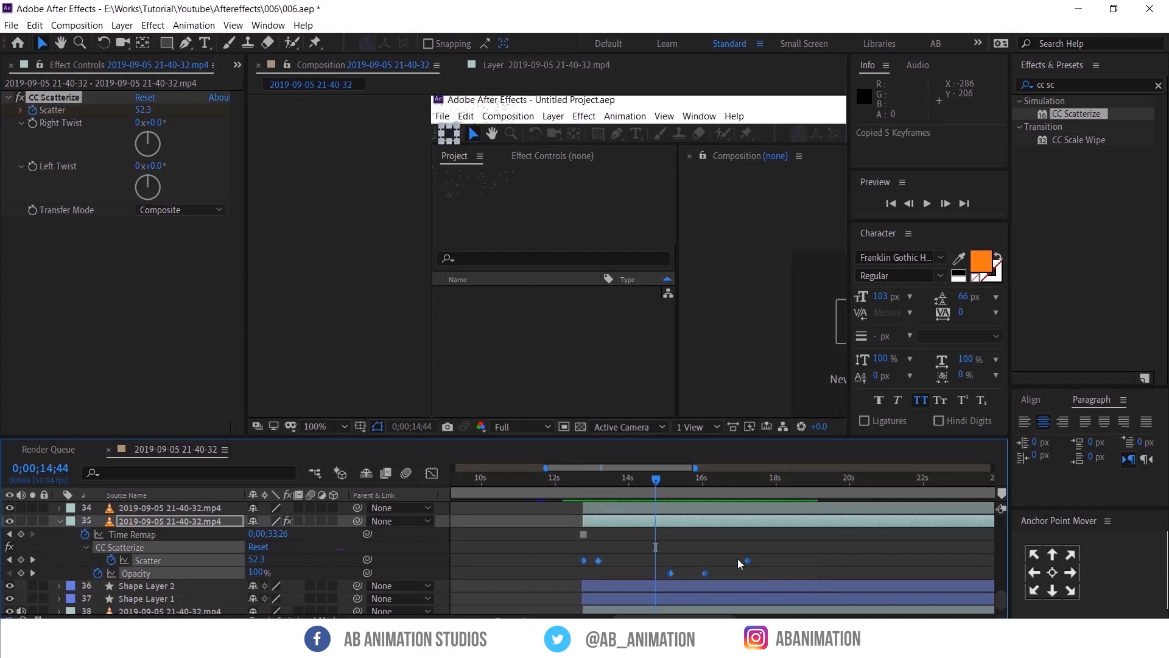
- Paste the keyframes onto further icon layers and offset each in time
{"action": "left_click", "coordinate": [592, 480]}
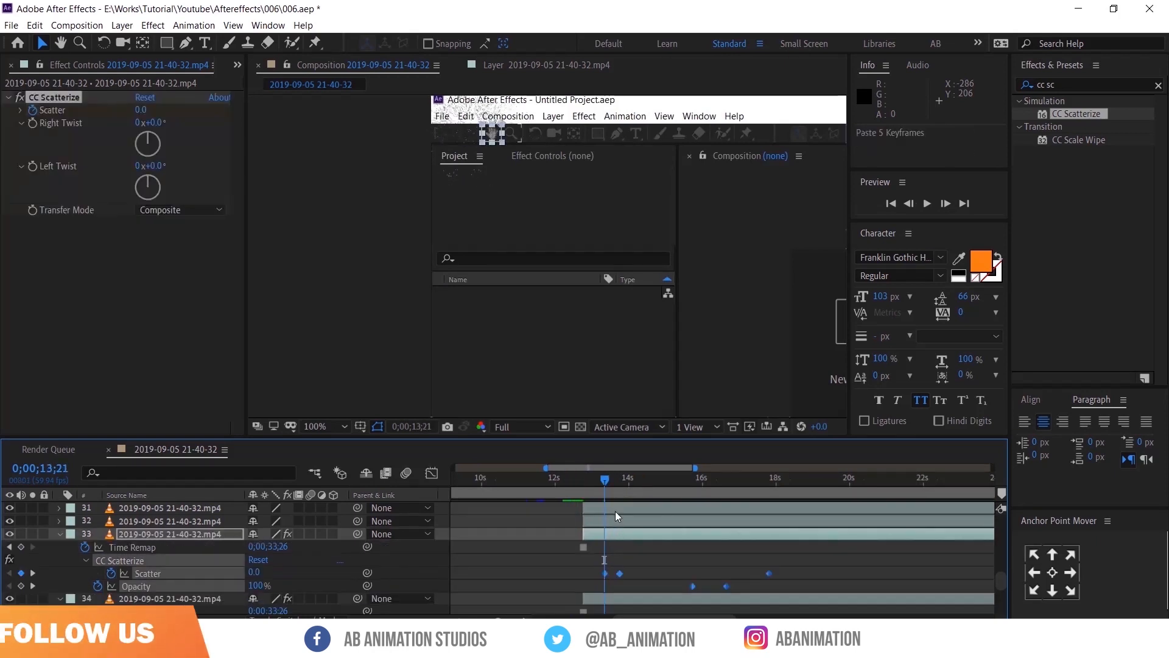
{"action": "left_click", "coordinate": [590, 478]}
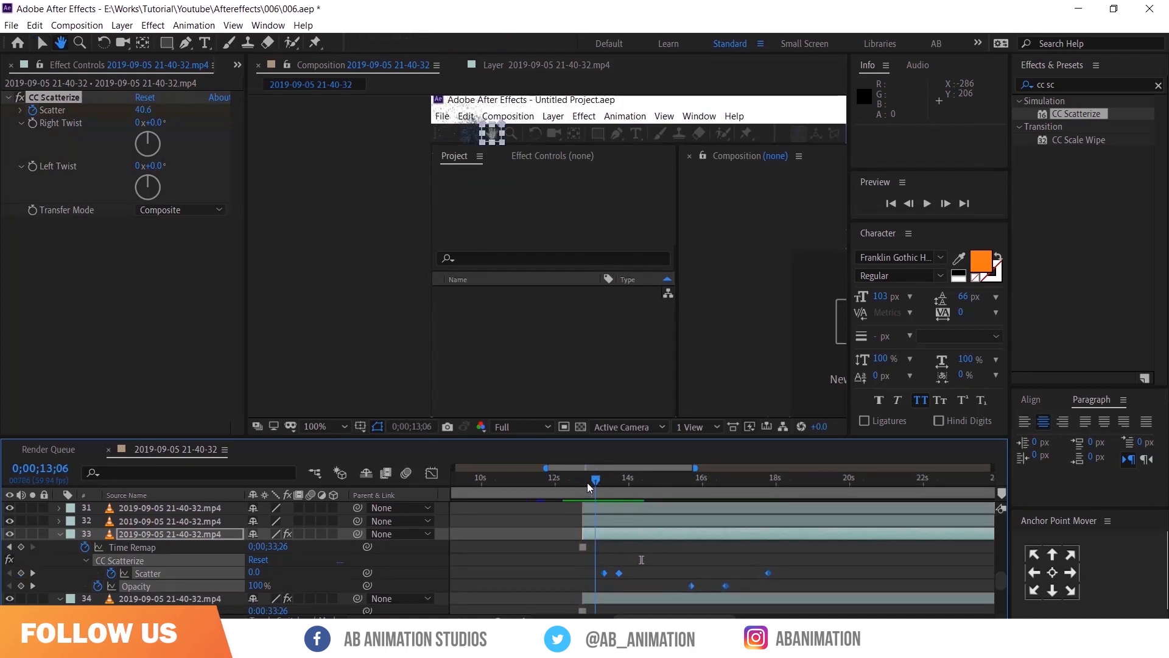
{"action": "left_click_drag", "start_coordinate": [597, 481], "coordinate": [615, 481]}
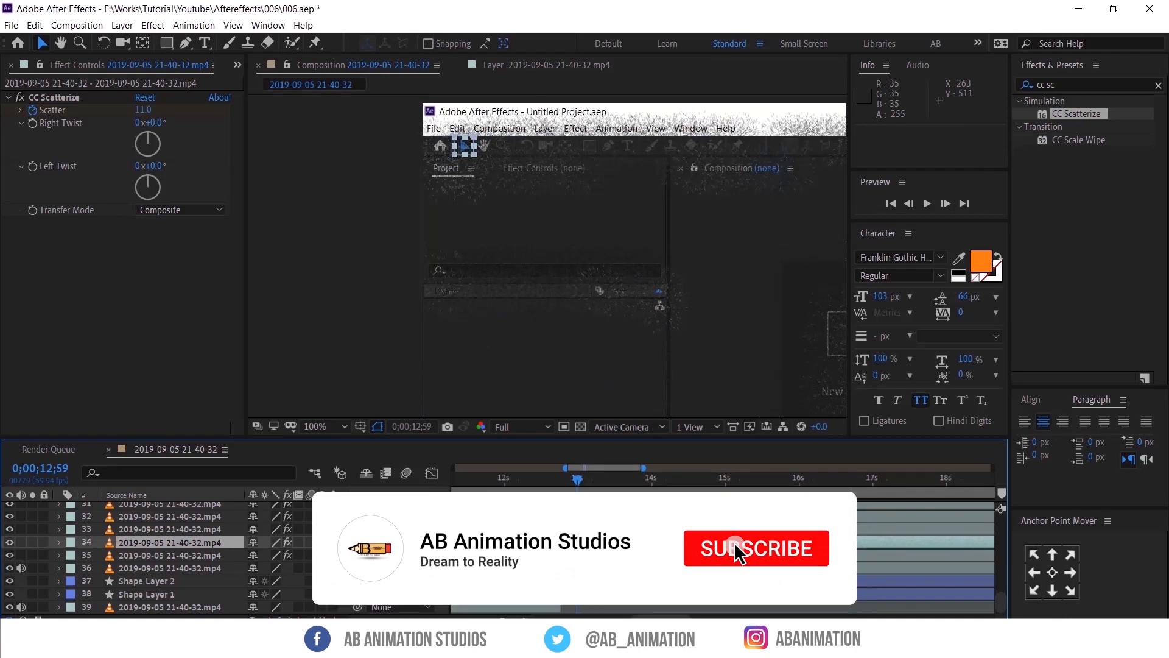
{"action": "left_click", "coordinate": [736, 548]}
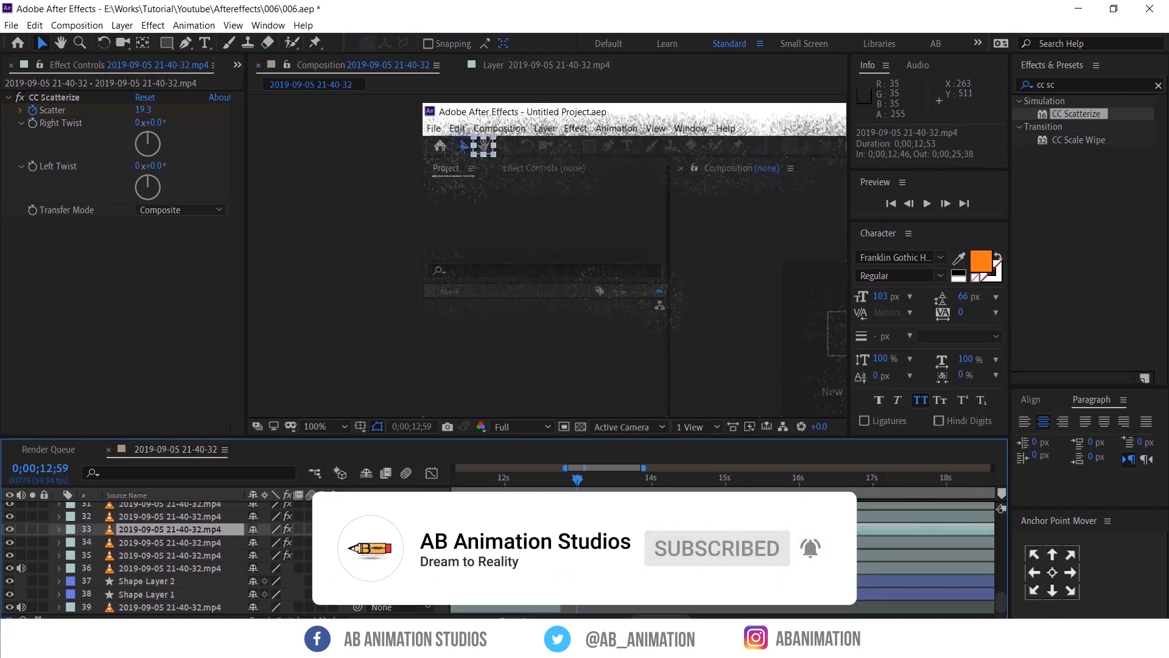